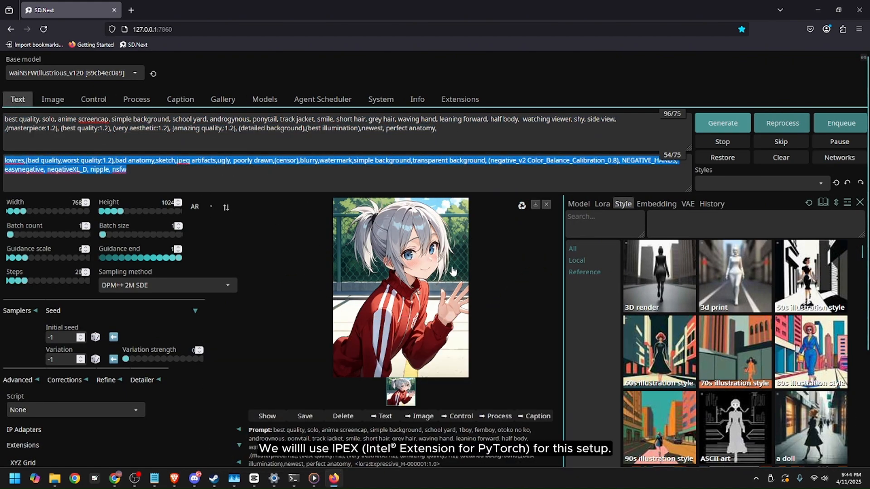
View the generated track-jacket girl image full-size in the lightbox, then close it
click(401, 287)
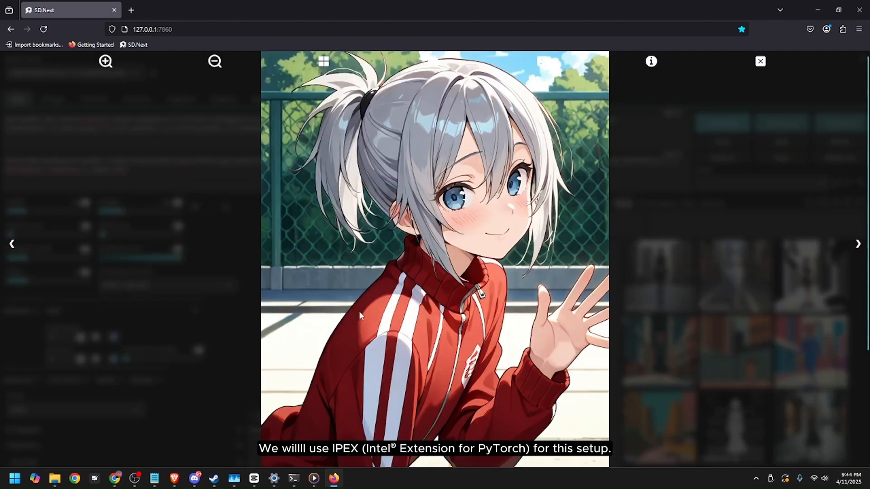
click(759, 61)
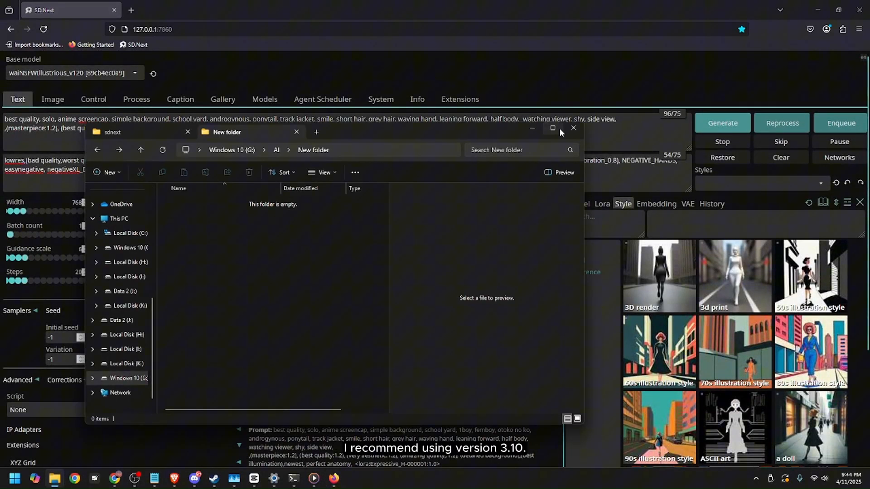
Maximize Explorer and launch a terminal inside the empty G:\AI\New folder
click(552, 128)
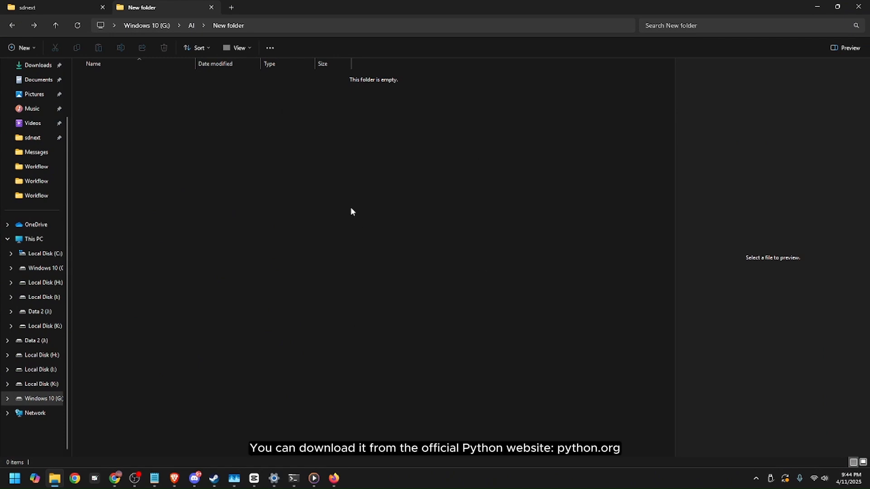
right_click(351, 211)
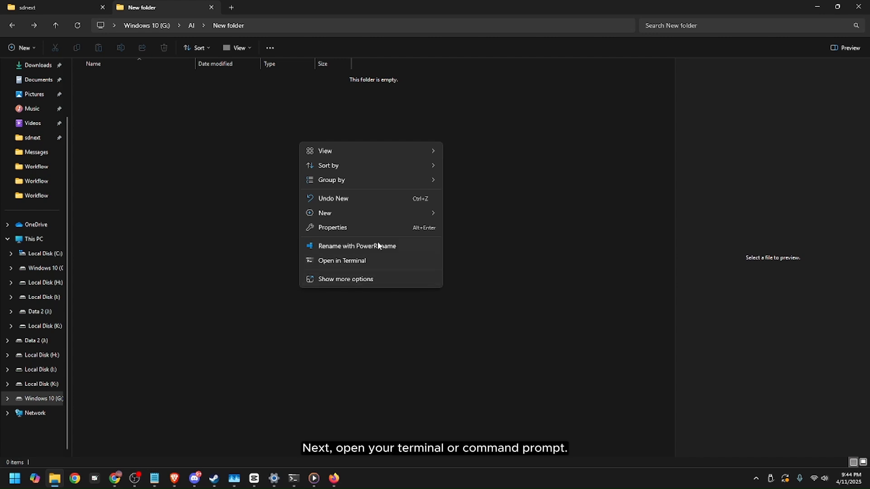
click(341, 260)
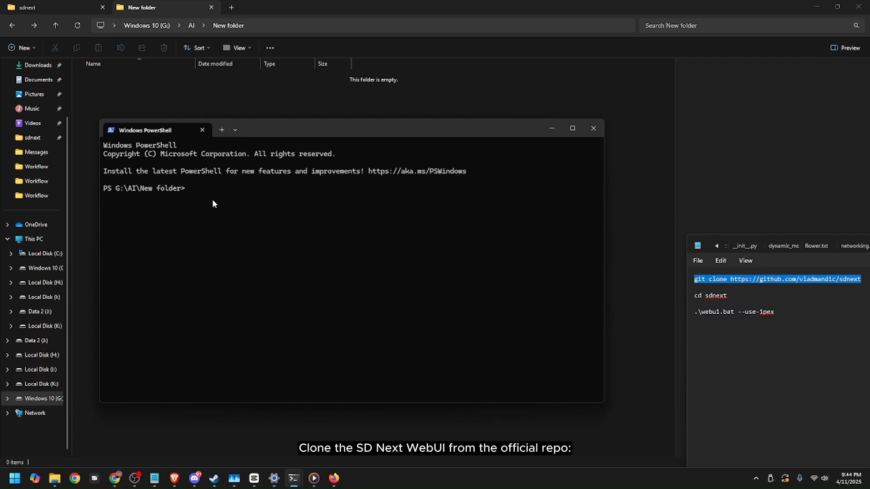
text(git clone https://github.com/vladmandic/sdnext)
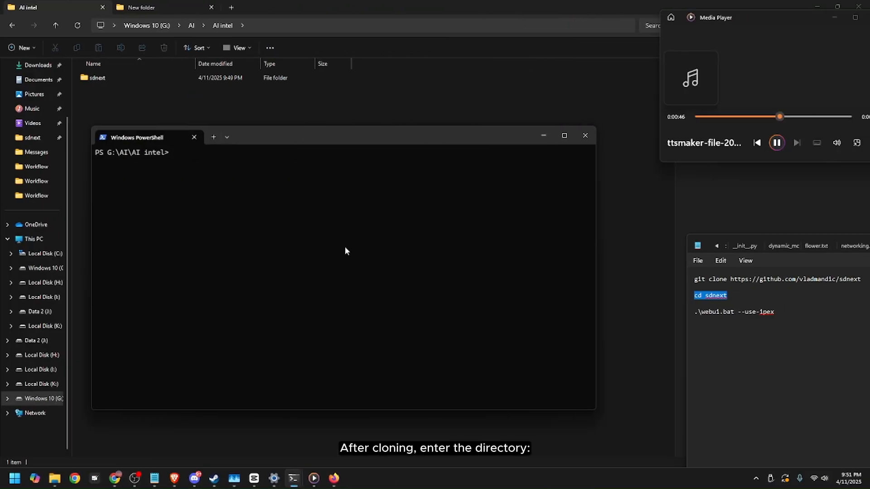
mouse_move(179, 199)
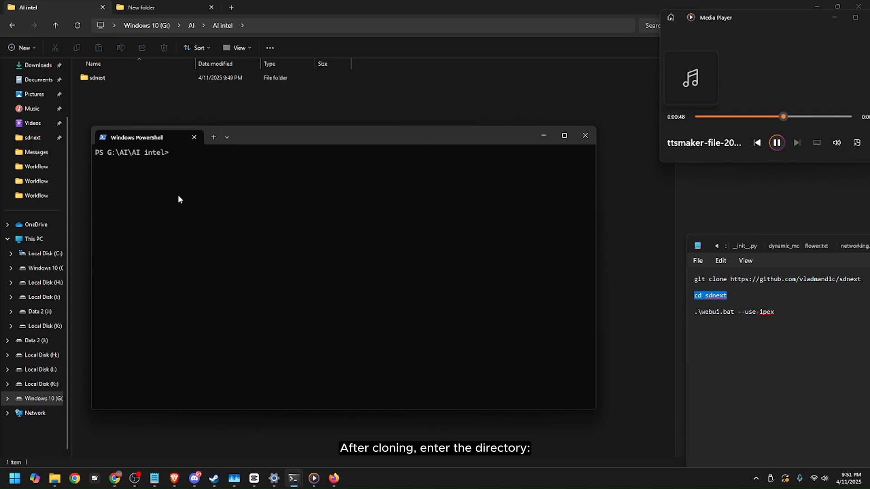
Change into sdnext and run .\webui.bat --use-ipex to launch the WebUI
text(cd sdnext)
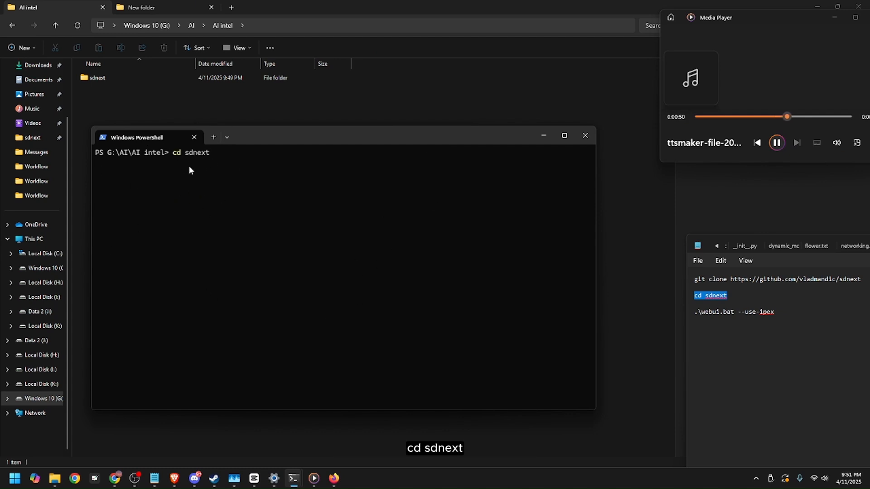
key(Return)
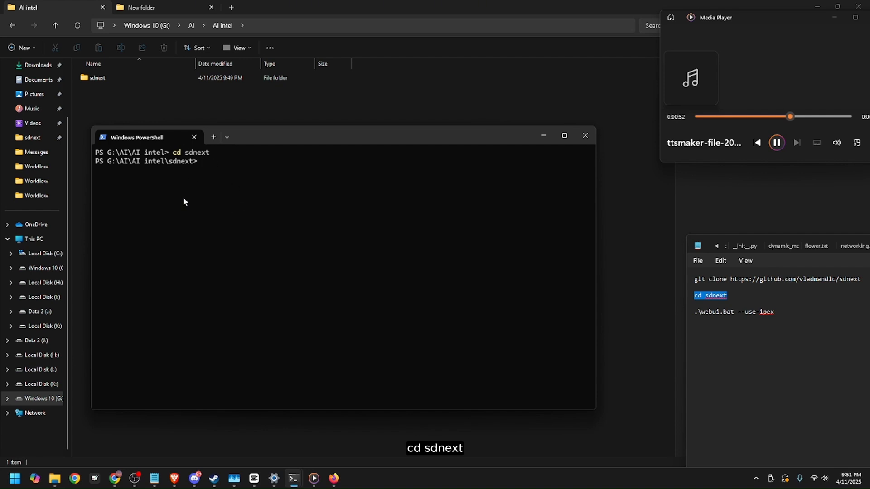
click(733, 311)
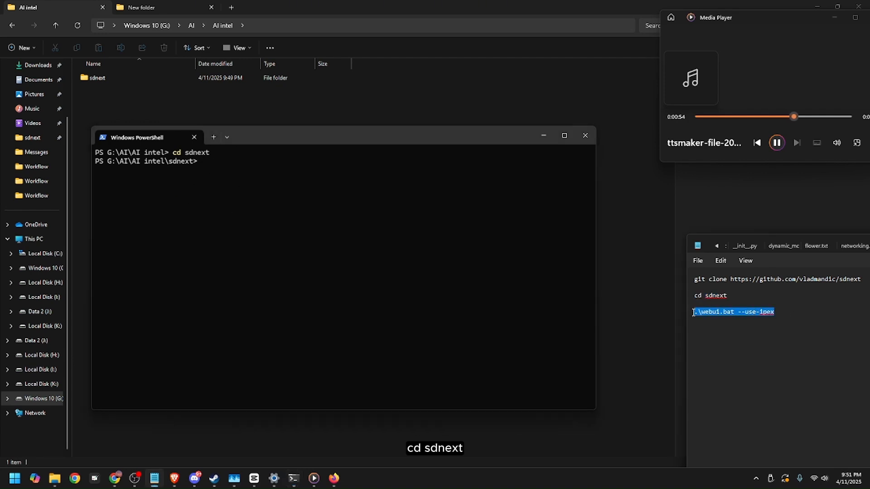
text(.\webui.bat --use-ipex)
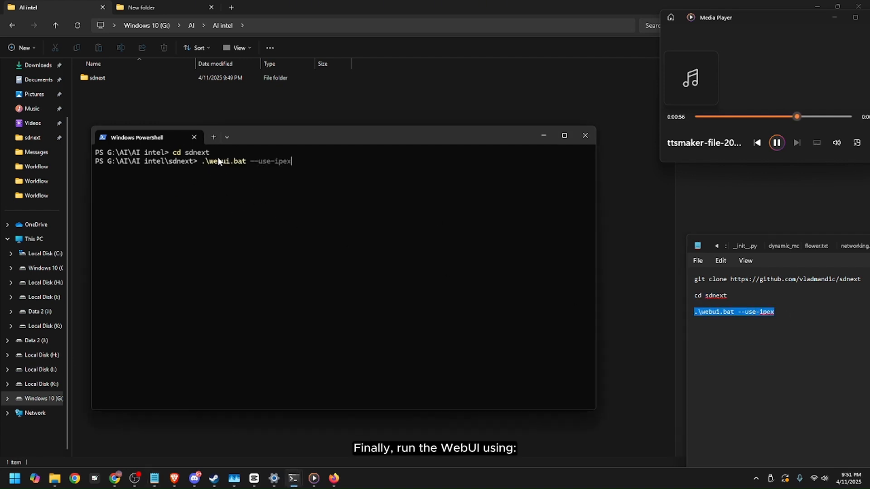
key(Return)
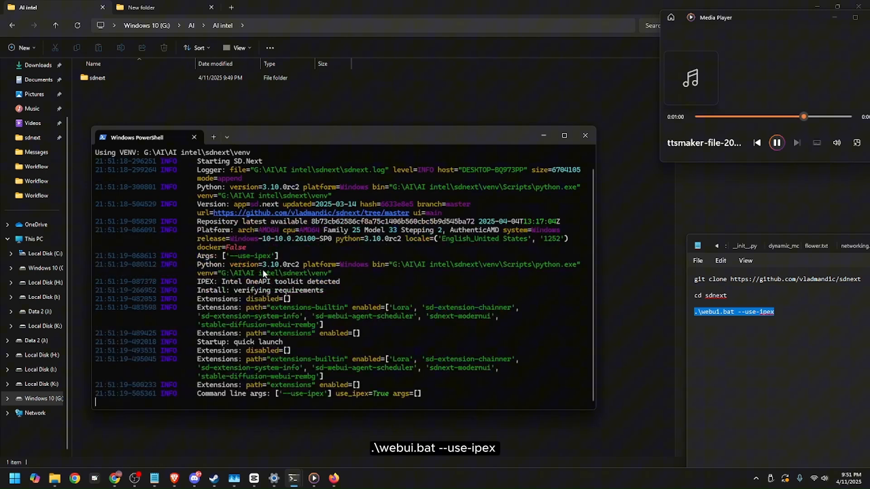
mouse_move(546, 353)
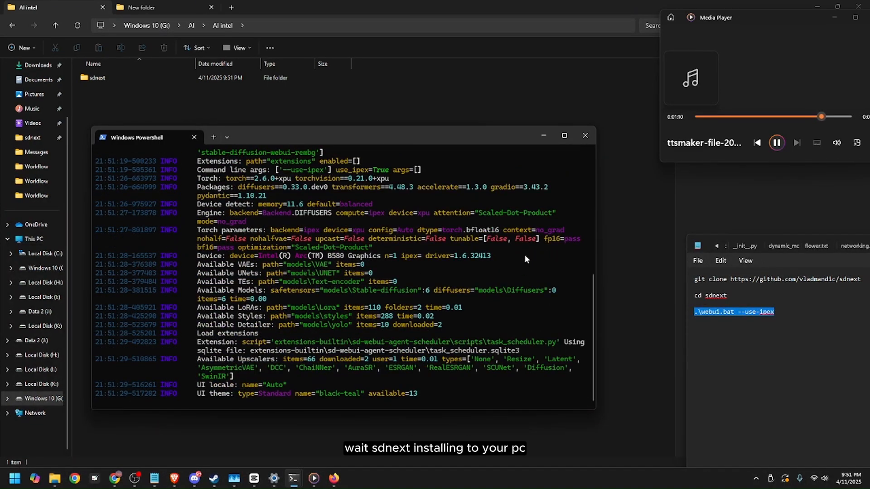
Follow the startup log as it detects the Intel Arc B580 and loads the model
scroll(down, 3)
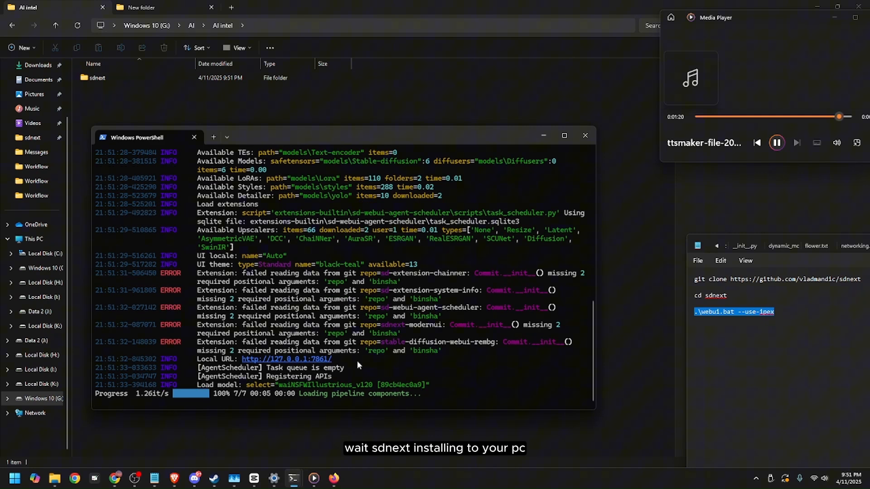
mouse_move(272, 337)
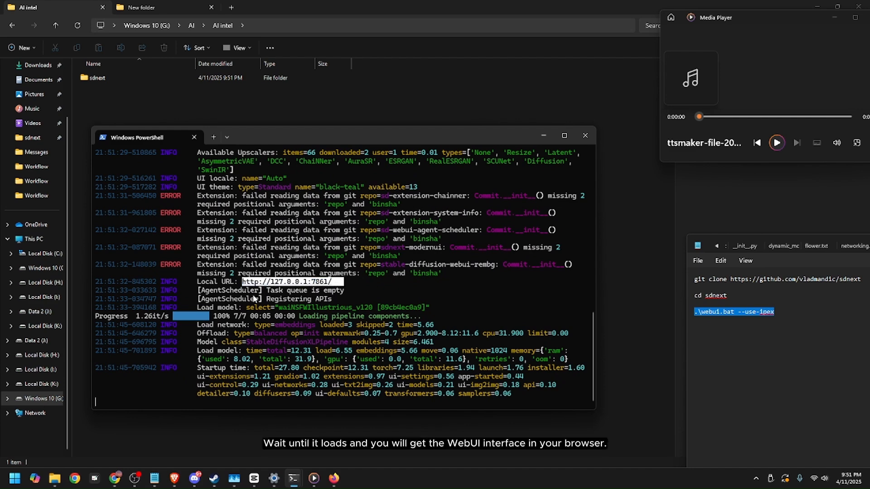
mouse_move(333, 478)
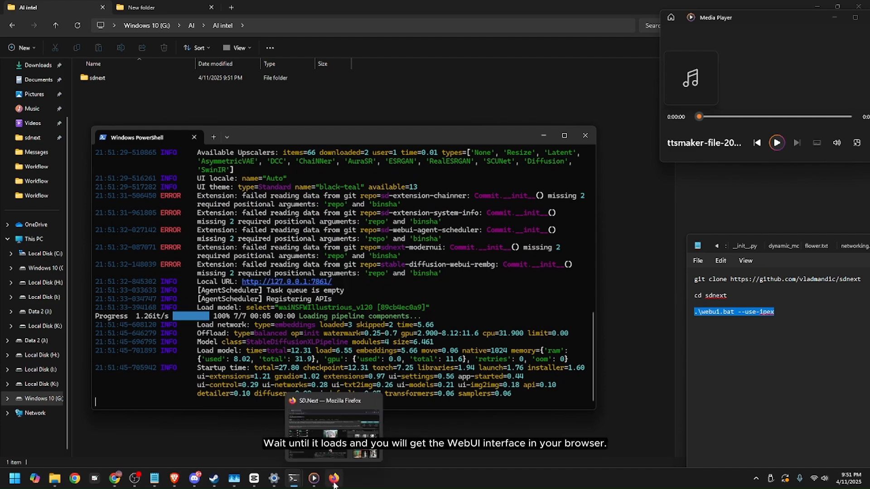
Bring Firefox forward to load the WebUI at 127.0.0.1:7861
click(333, 478)
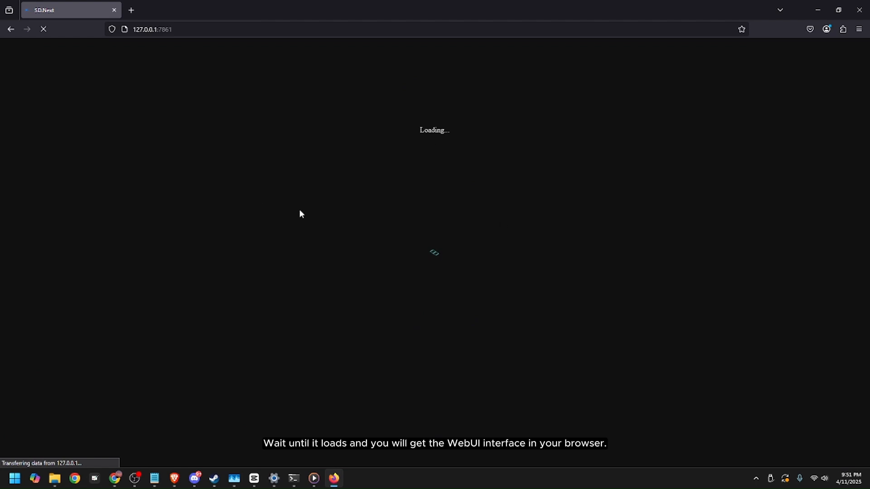
mouse_move(397, 235)
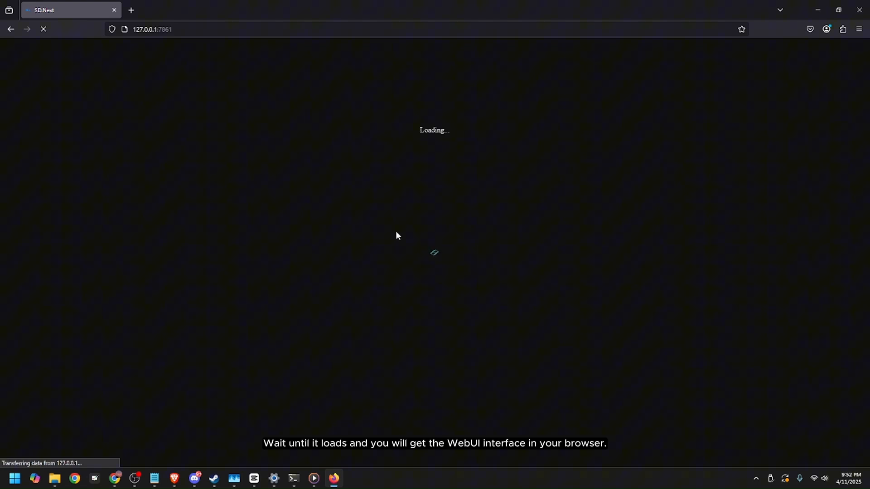
mouse_move(582, 234)
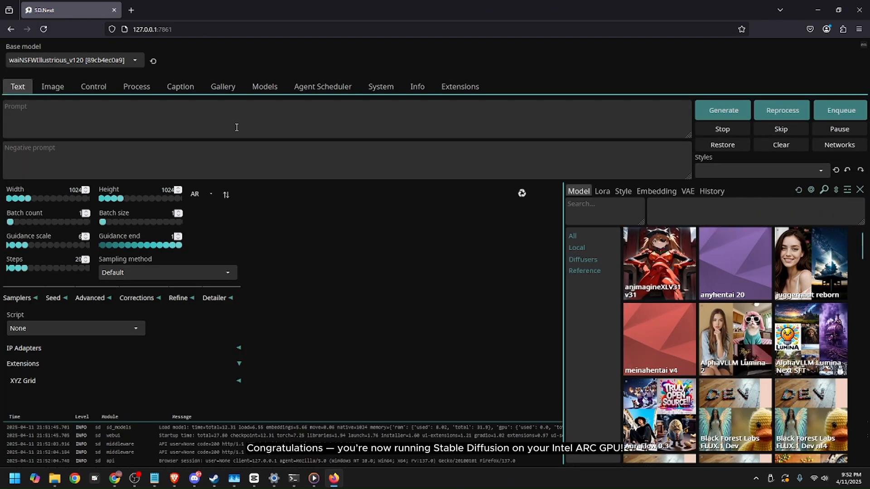
mouse_move(622, 190)
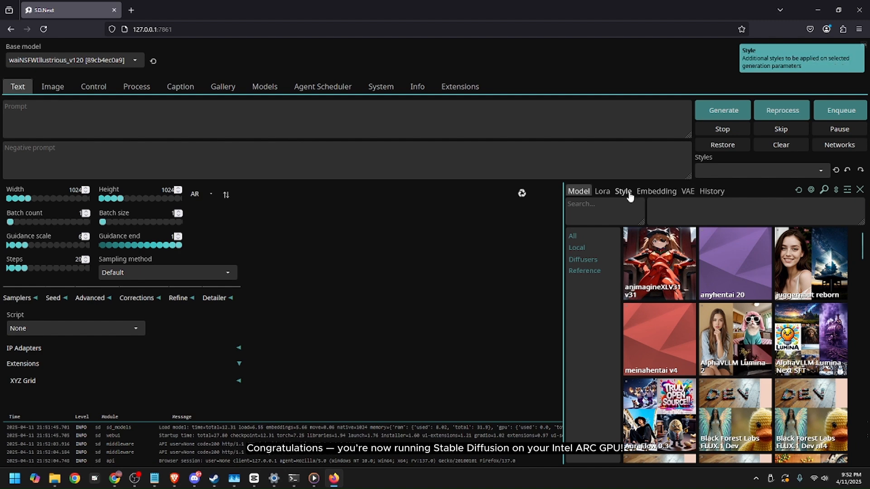
Show the Style presets, enter the prompt '1girl', and start generation
click(622, 191)
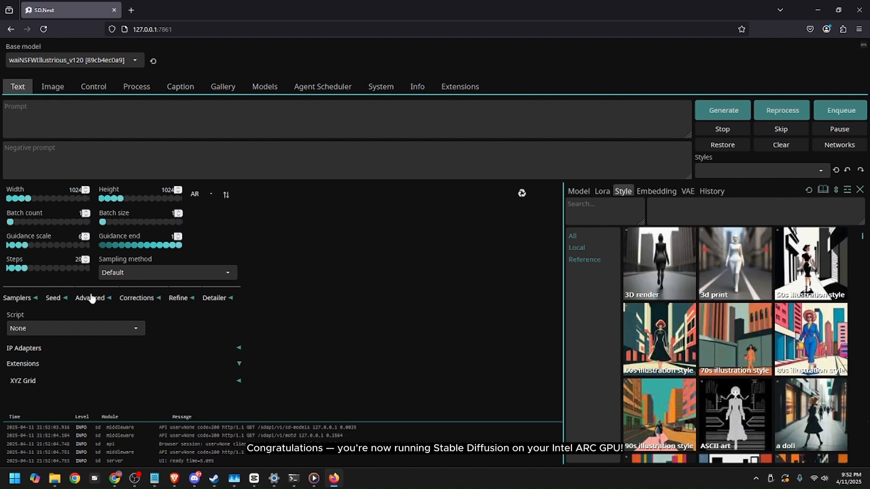
text(1girl)
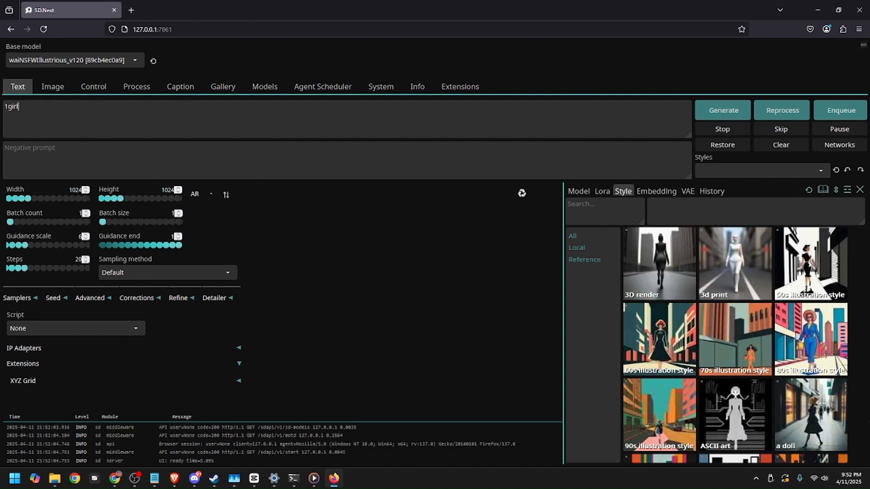
click(722, 110)
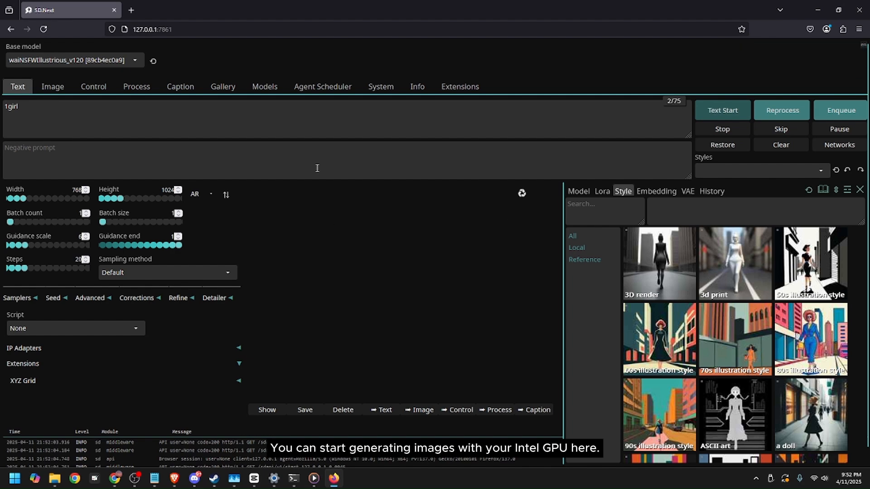
mouse_move(441, 231)
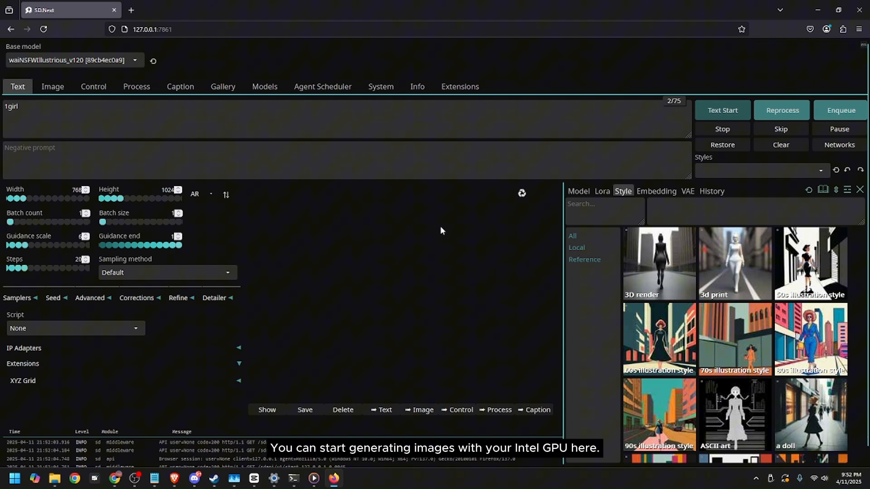
mouse_move(293, 478)
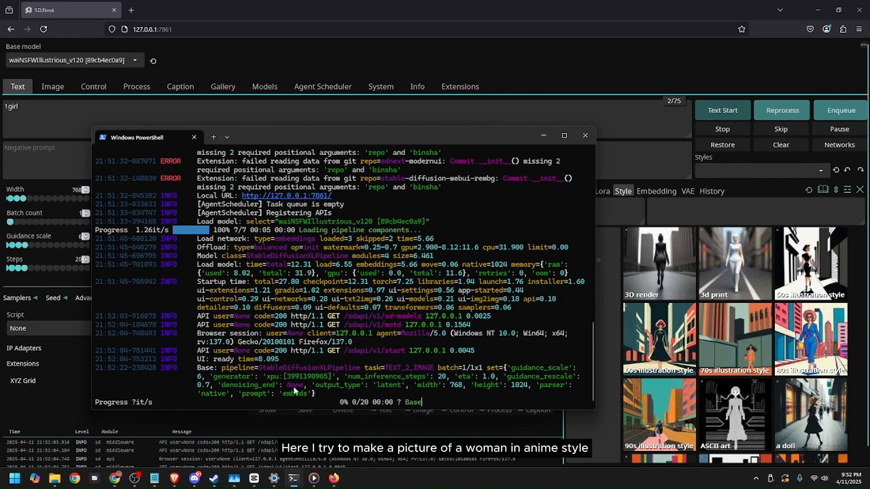
mouse_move(237, 426)
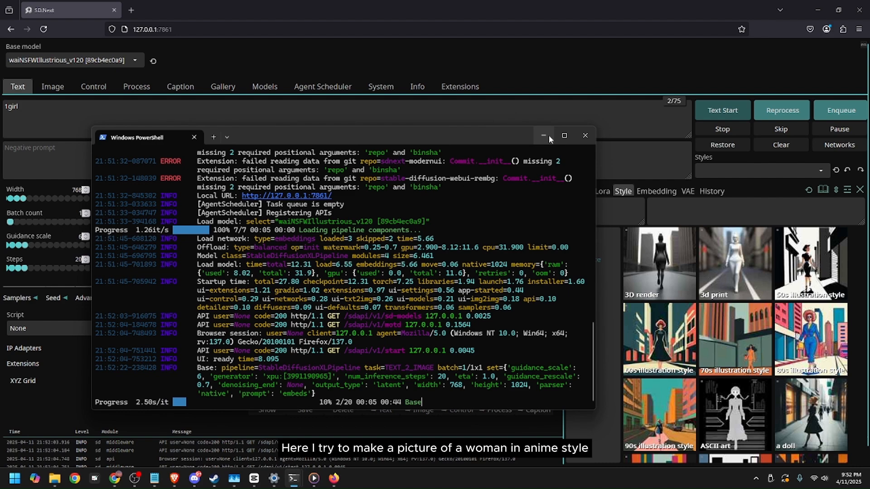
Minimize the PowerShell console after checking the 768×1024 generation progress
click(543, 135)
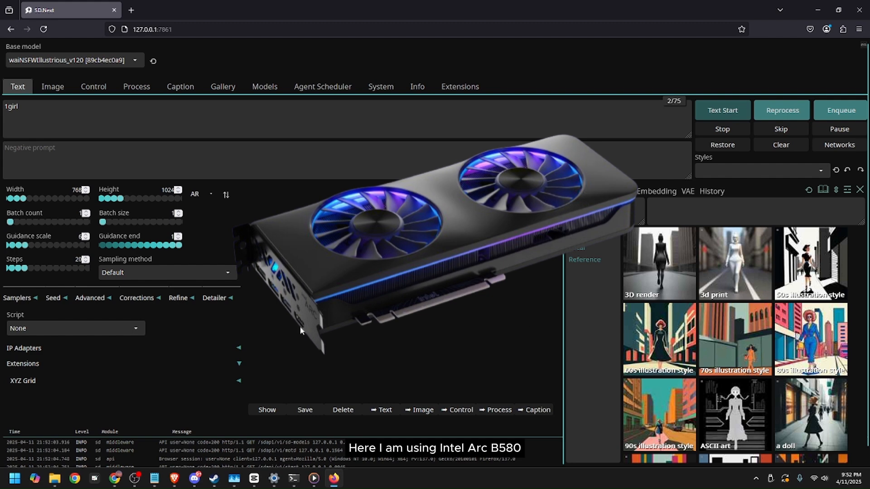
Inspect the finished pencil-sketch girl portrait full-size and close the lightbox
click(722, 109)
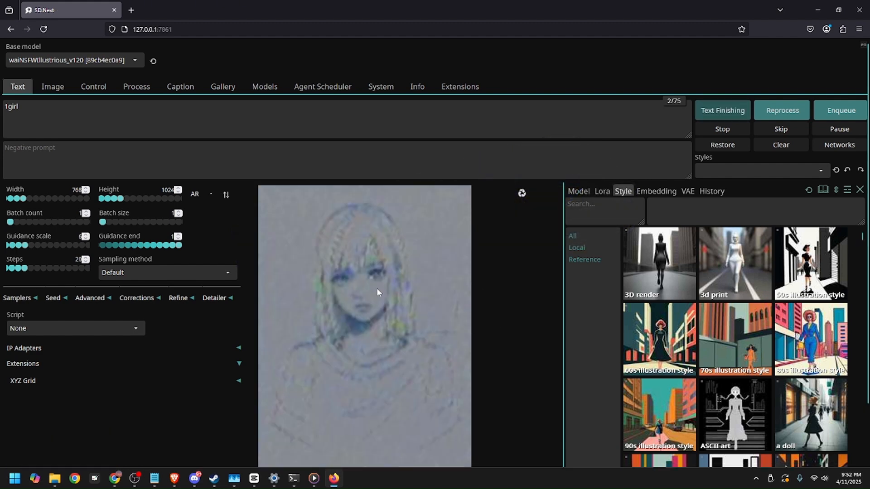
scroll(down, 3)
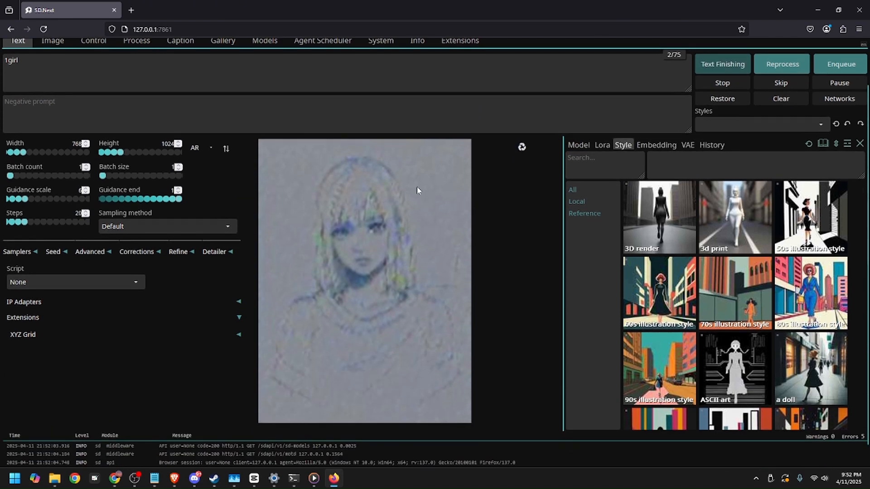
mouse_move(370, 223)
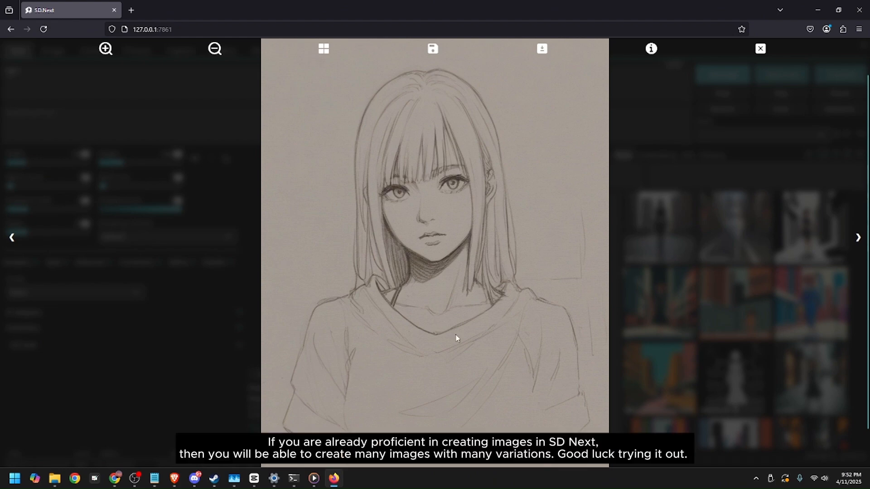
click(760, 49)
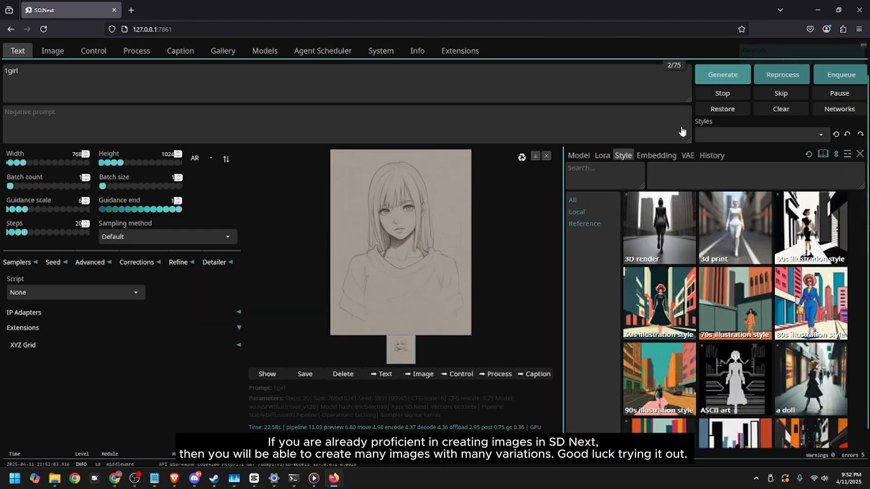